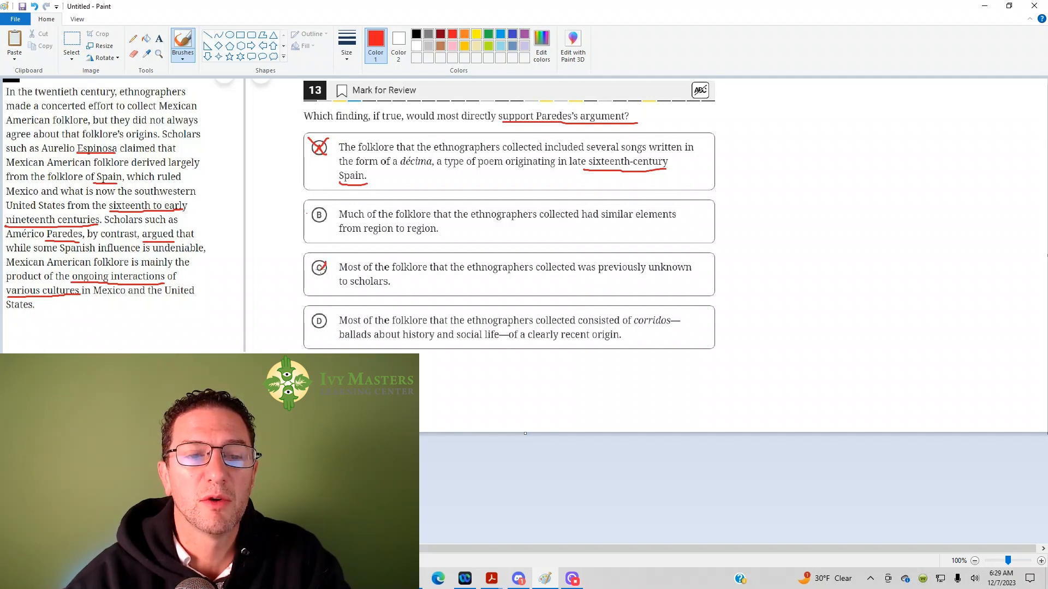
# Cross out answer choice C with the second red brush stroke, completing the X.
pyautogui.click(318, 268)
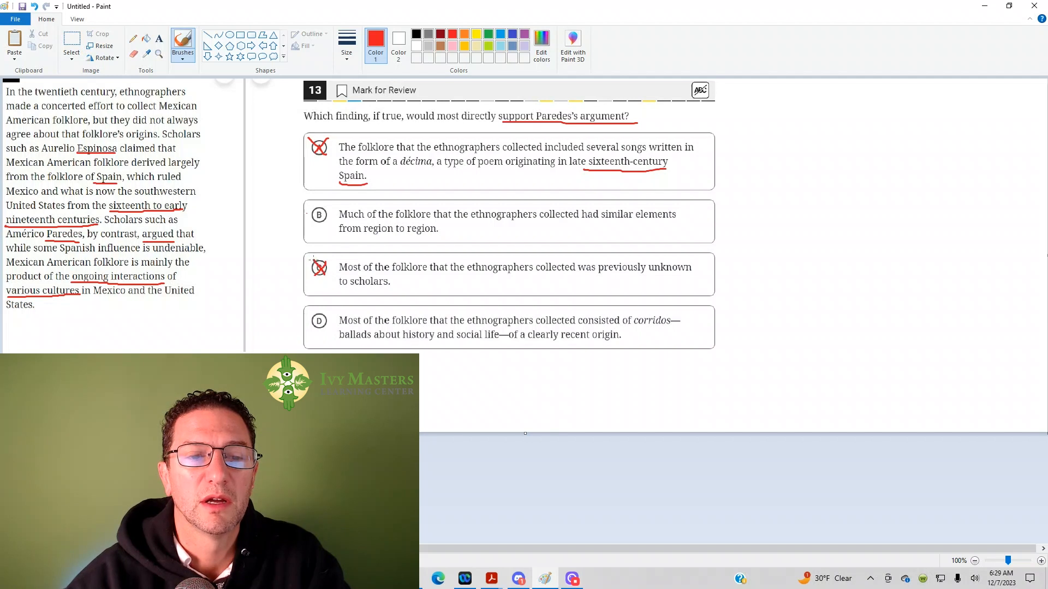
pyautogui.moveTo(331, 247)
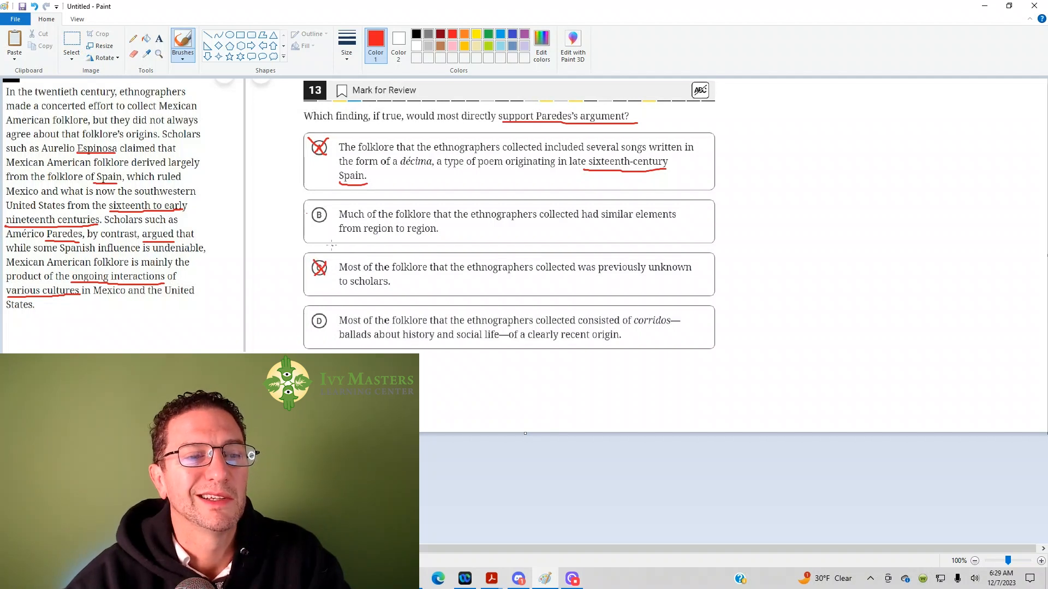